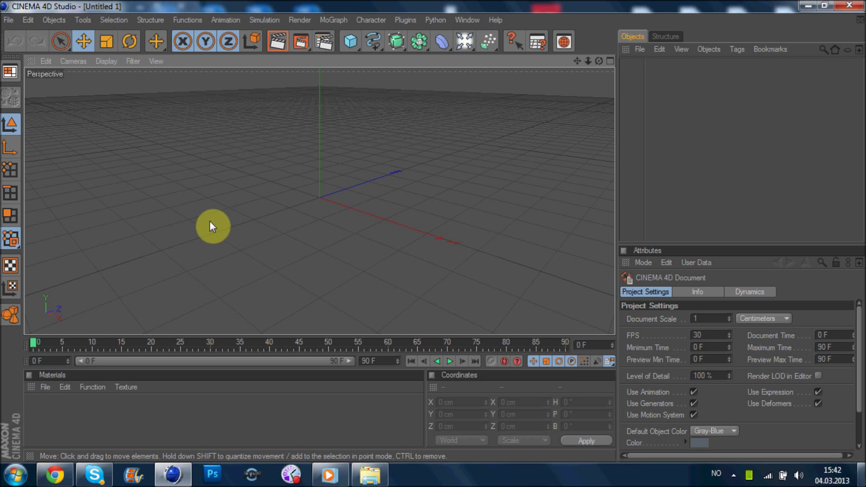
mouse_move(414, 275)
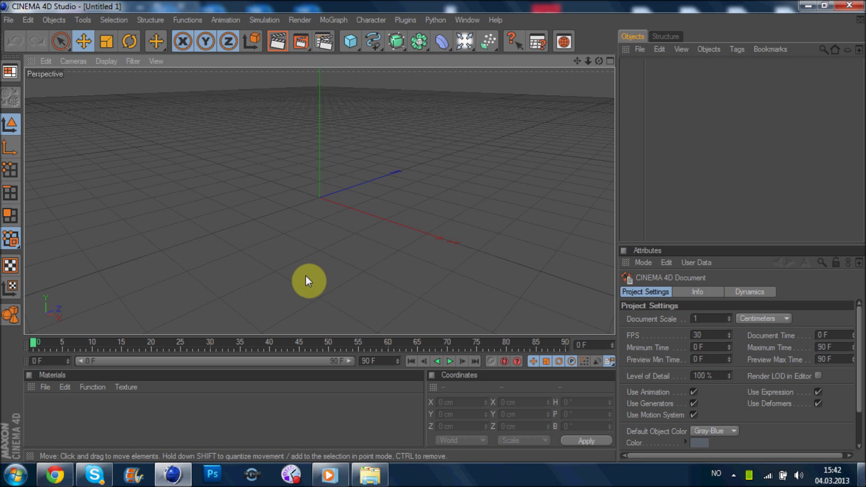
mouse_move(133, 95)
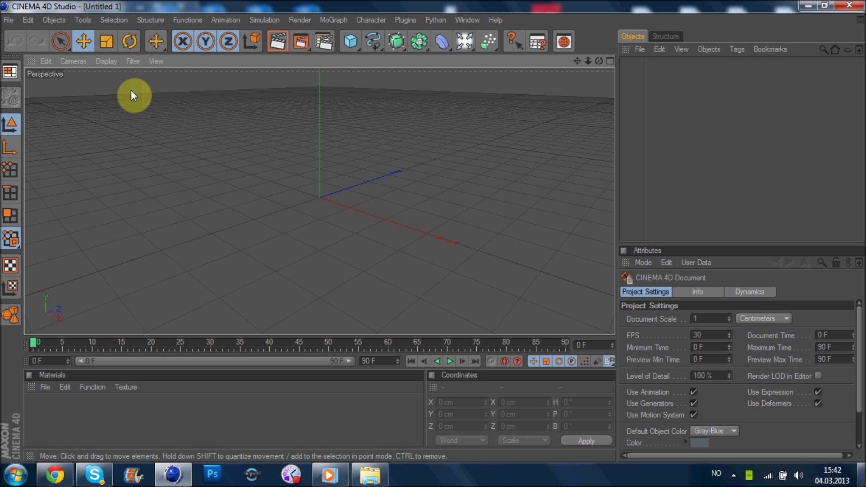
mouse_move(212, 201)
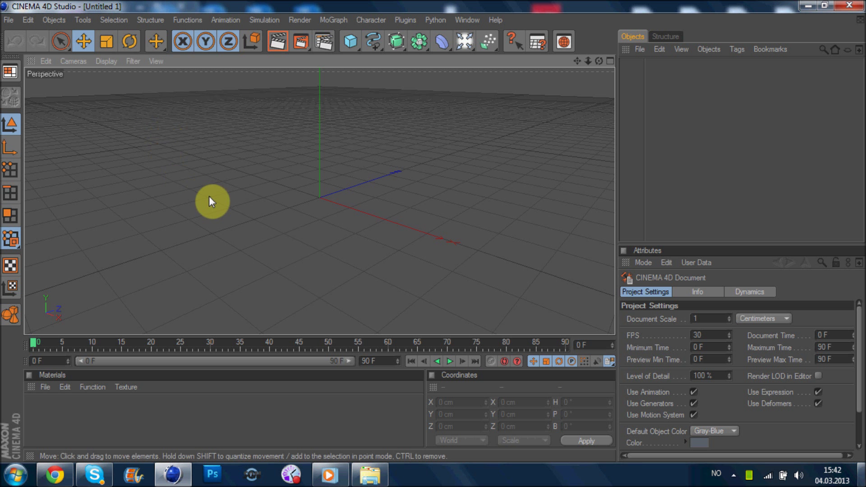
mouse_move(662, 424)
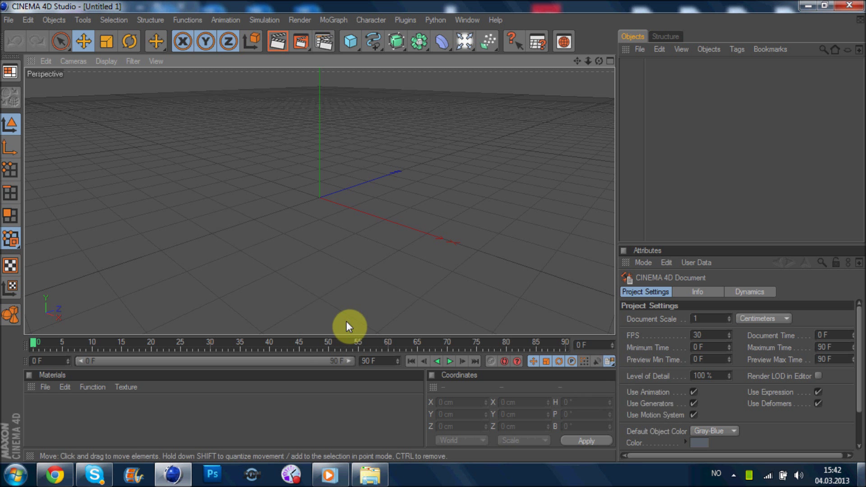
mouse_move(380, 322)
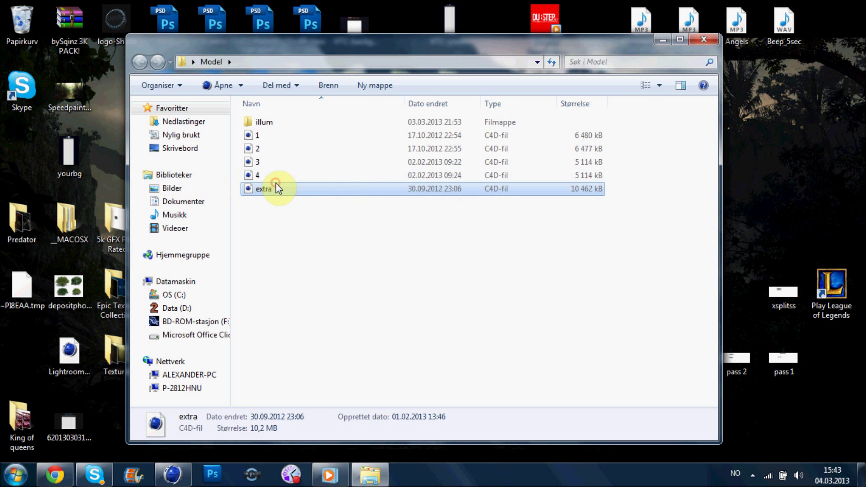
Open the extra.c4d scene file from the Model folder
double_click(264, 189)
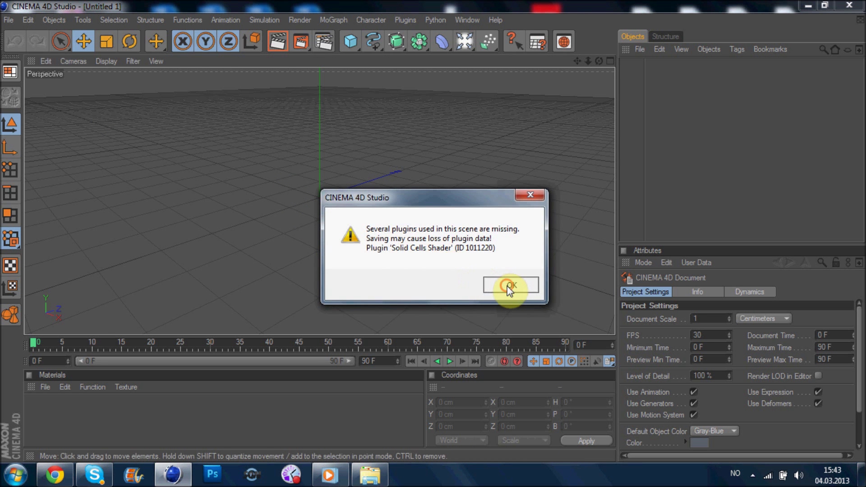
Dismiss the missing-plugins warning and delete both old Extrude-NURBS text objects
left_click(510, 285)
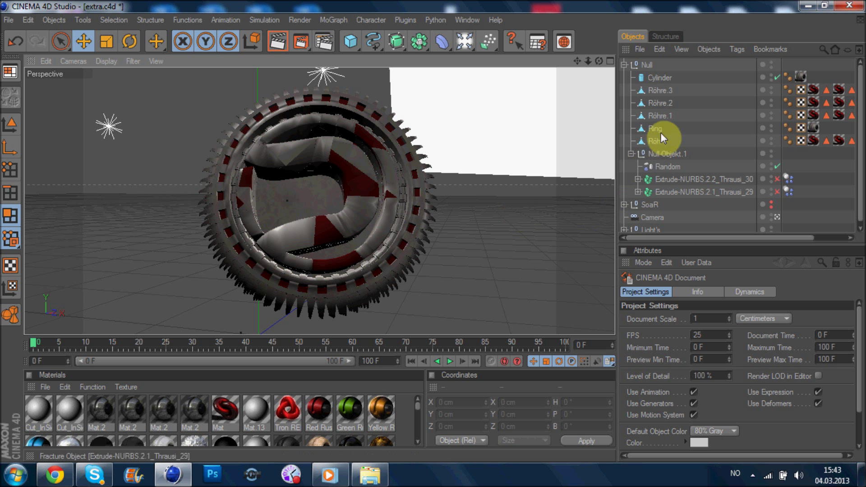
left_click(659, 78)
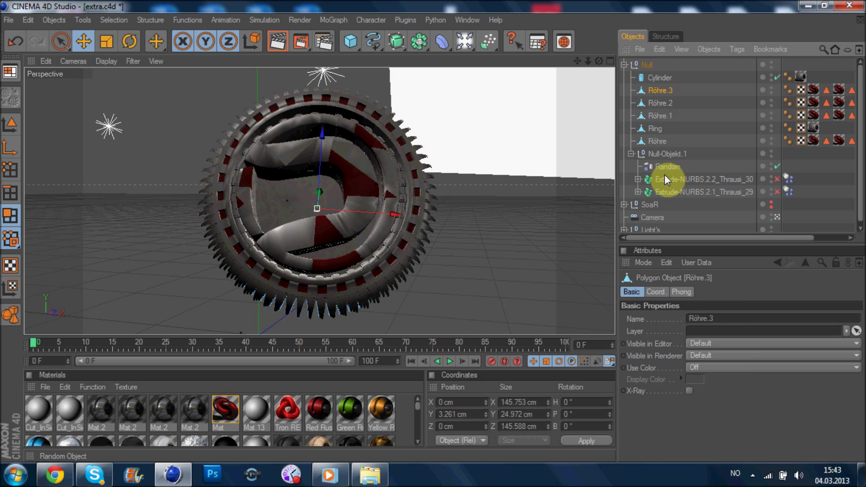
left_click(702, 179)
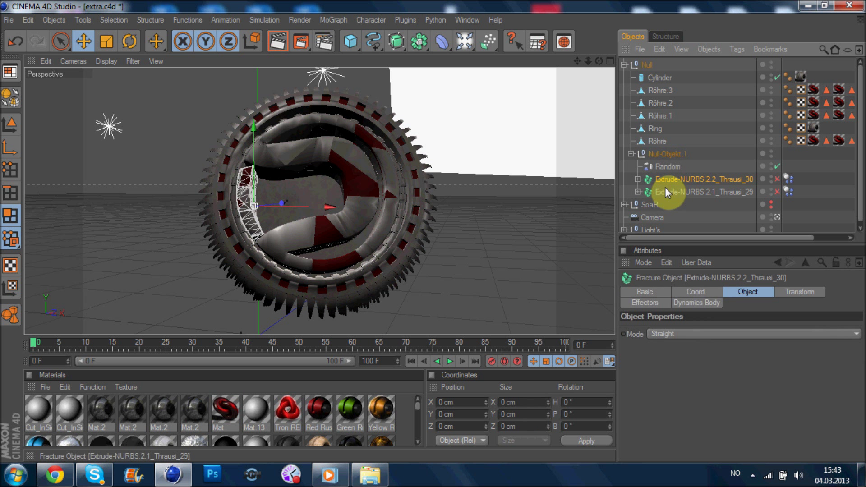
left_click(658, 49)
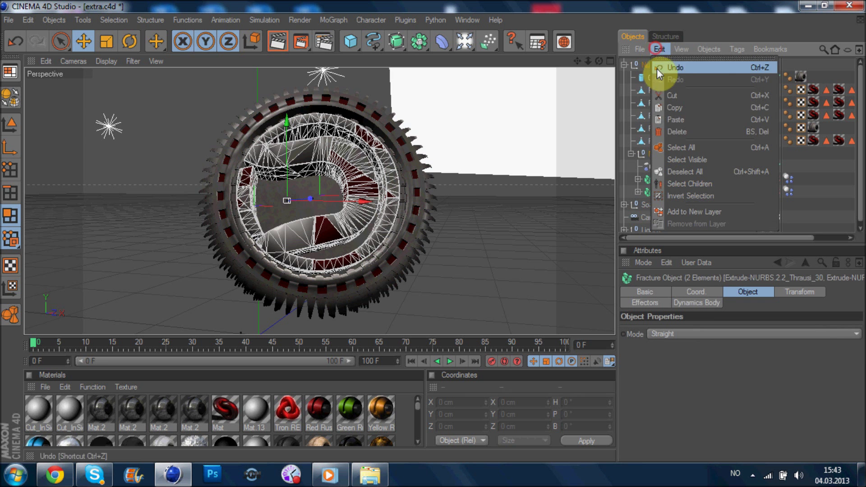
left_click(675, 67)
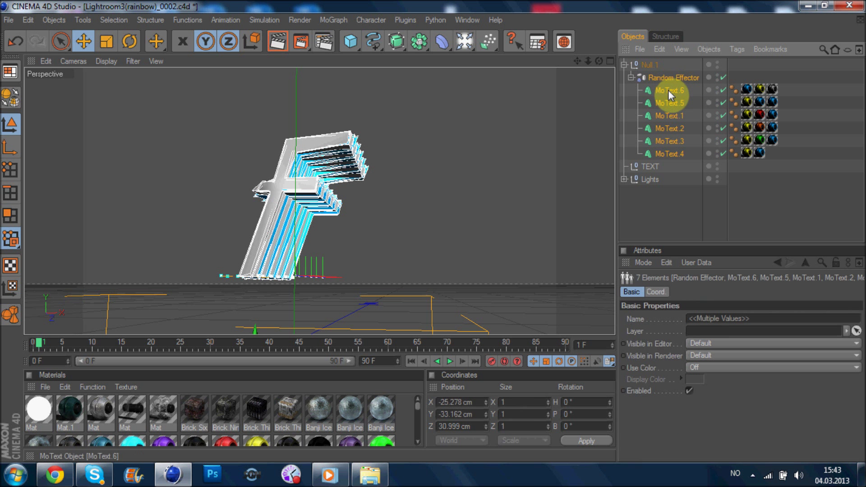
Select the Random Effector and all its MoText letters in the rainbow scene
left_click(659, 49)
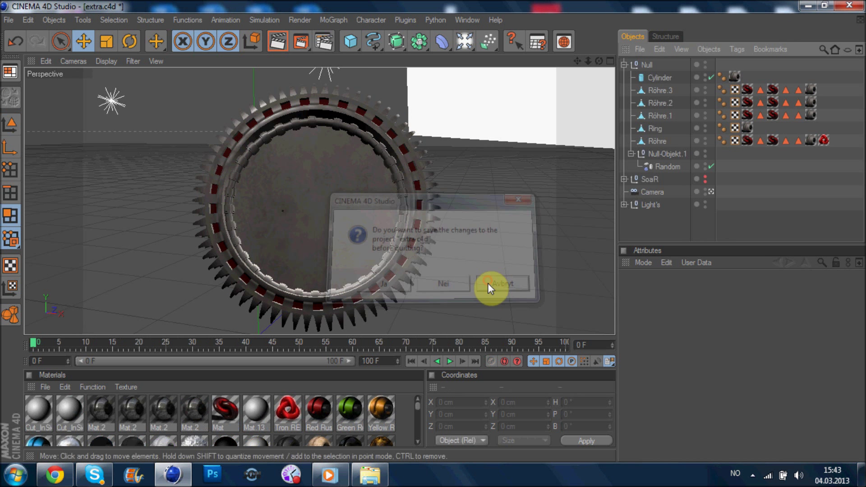
Answer the save prompt, move the pasted letters inside the ring, and select all MoText objects
left_click(500, 284)
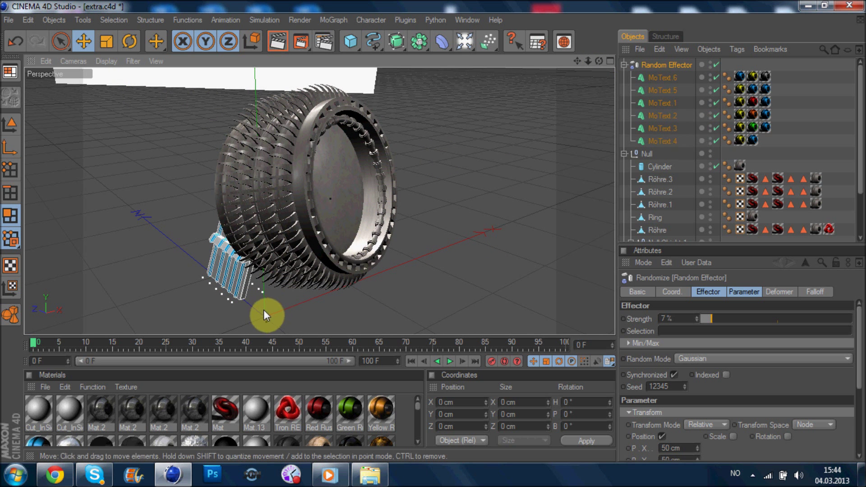
left_click_drag(267, 315, 191, 249)
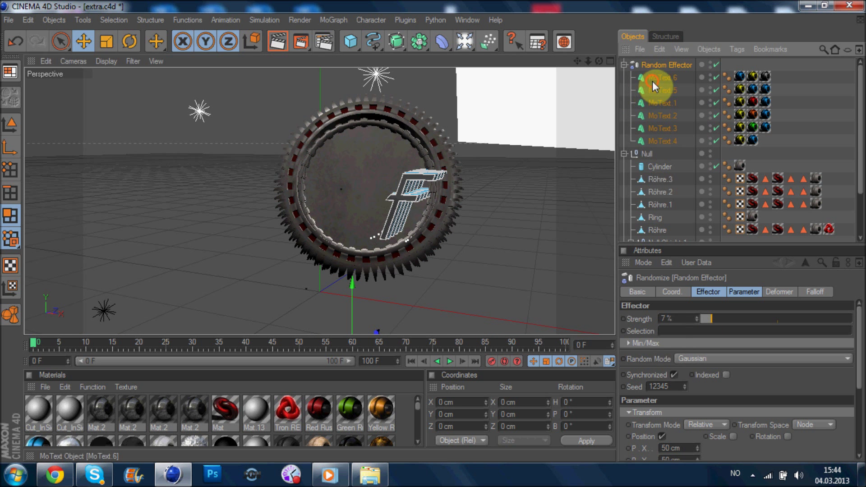
left_click(661, 77)
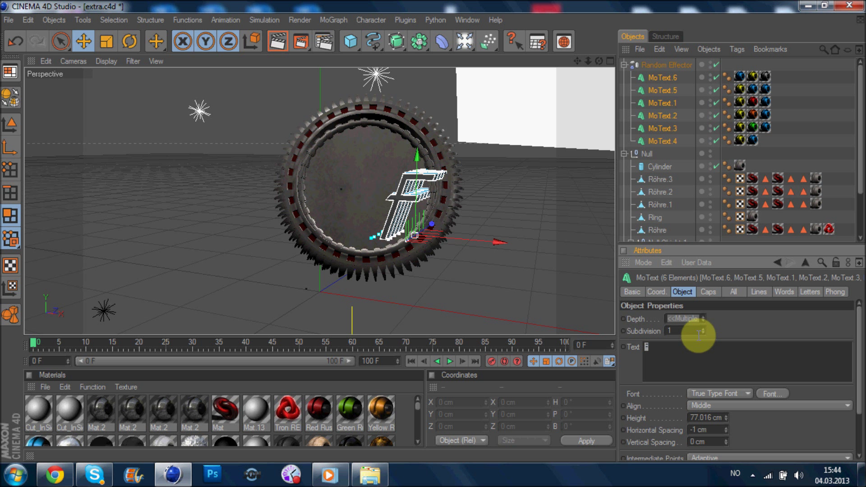
Set every MoText object's text to DARE using the Xifiction font
type("DARE")
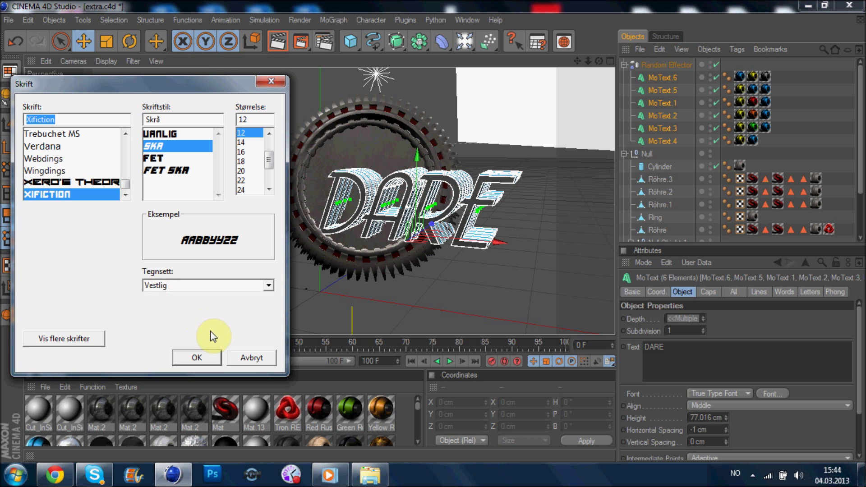
left_click(197, 358)
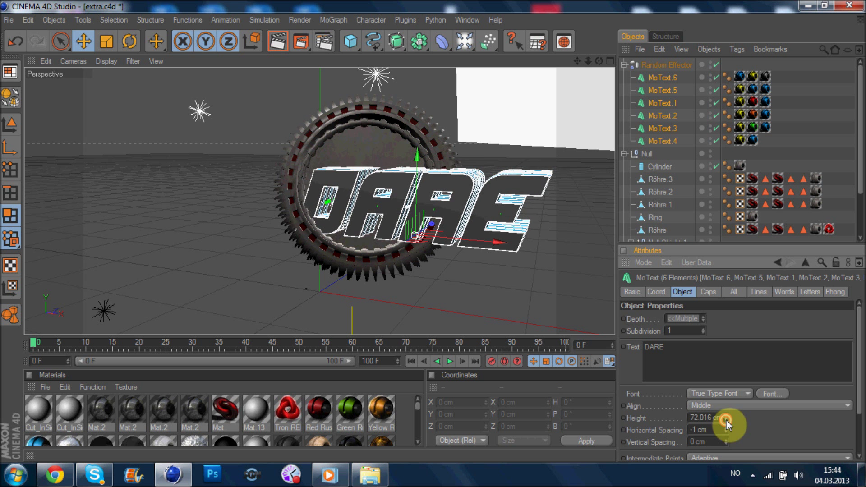
Reduce the DARE text height from about 77 cm to roughly 53 cm
left_click_drag(702, 419, 713, 418)
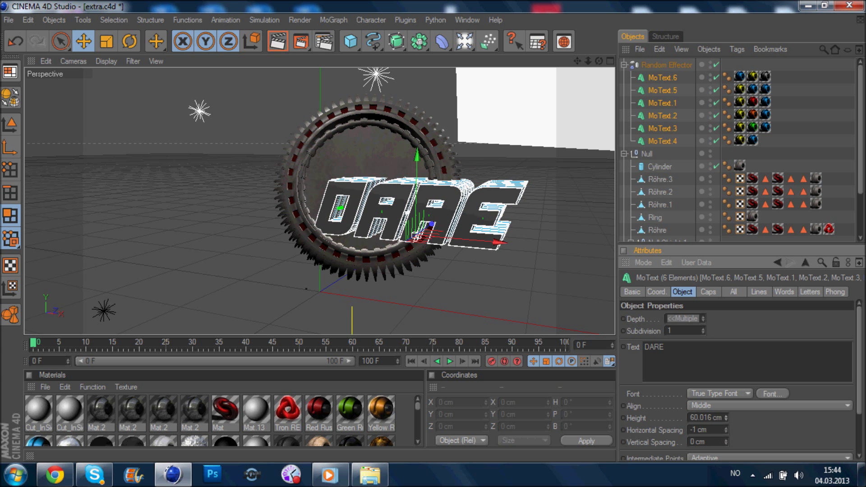
left_click_drag(713, 419, 727, 425)
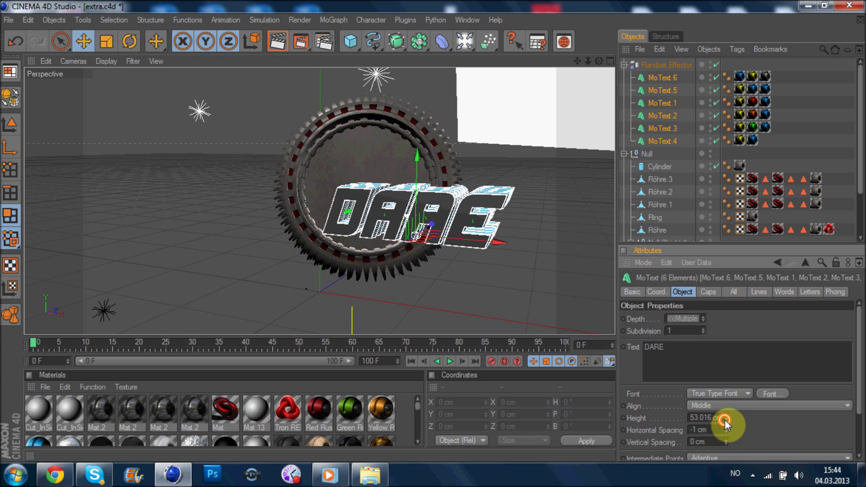
left_click_drag(726, 421, 727, 430)
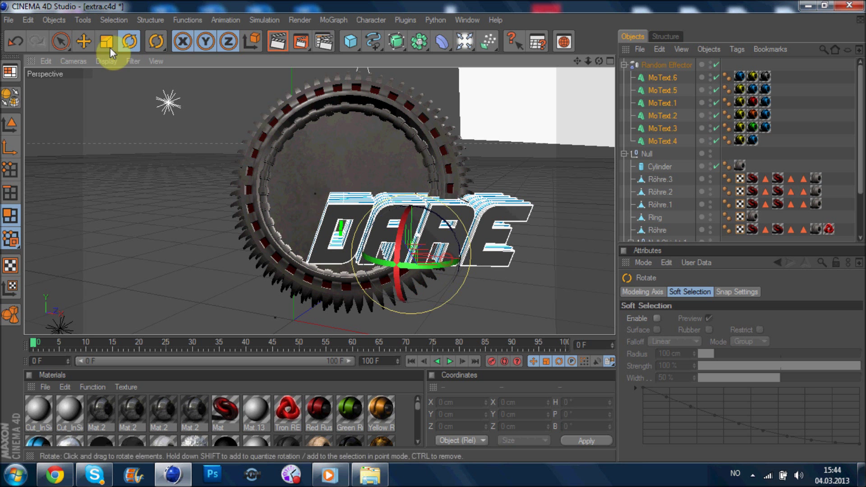
Switch to the Move tool and shrink the DARE text height to about 42 cm
left_click(83, 41)
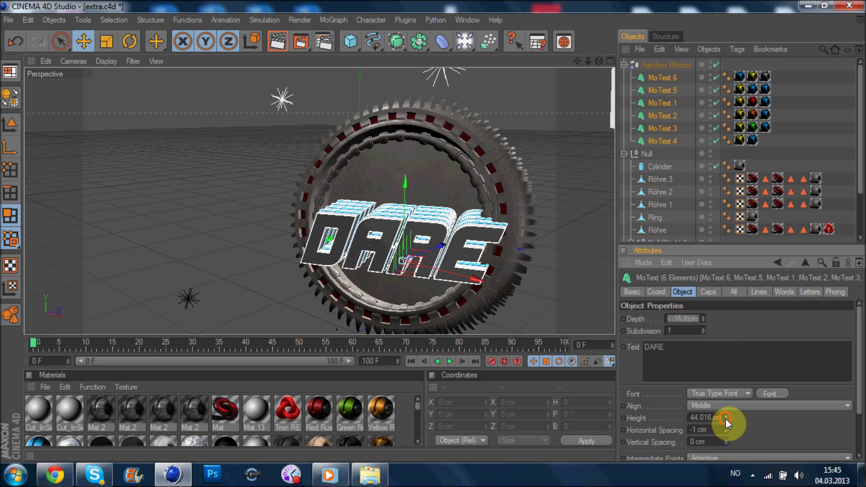
left_click_drag(729, 424, 723, 424)
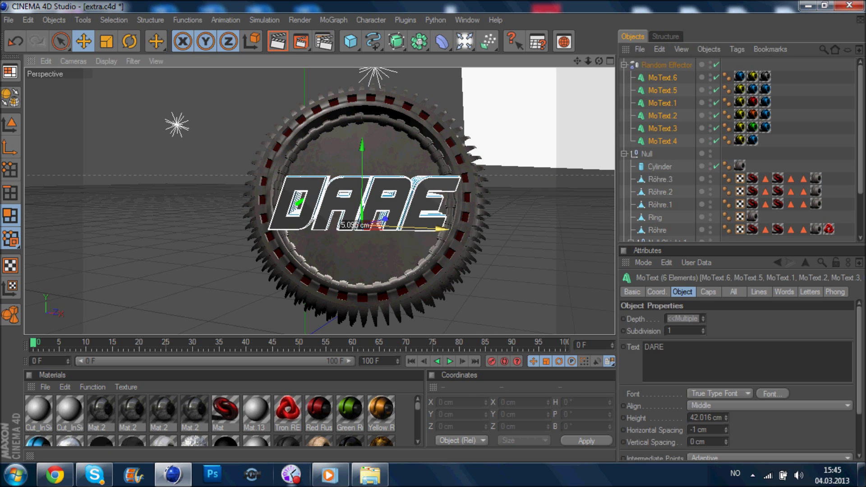
Deselect the text and rearrange the texture tags on MoText.5, MoText.6 and MoText.1
left_click(662, 90)
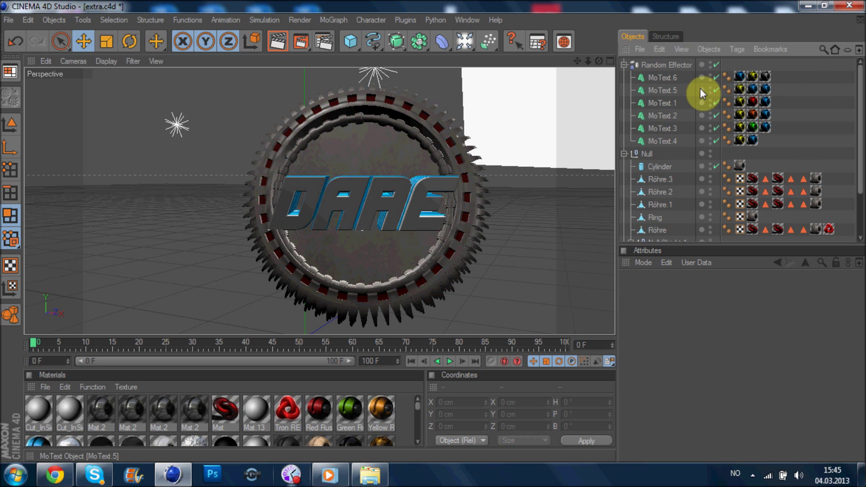
left_click(764, 76)
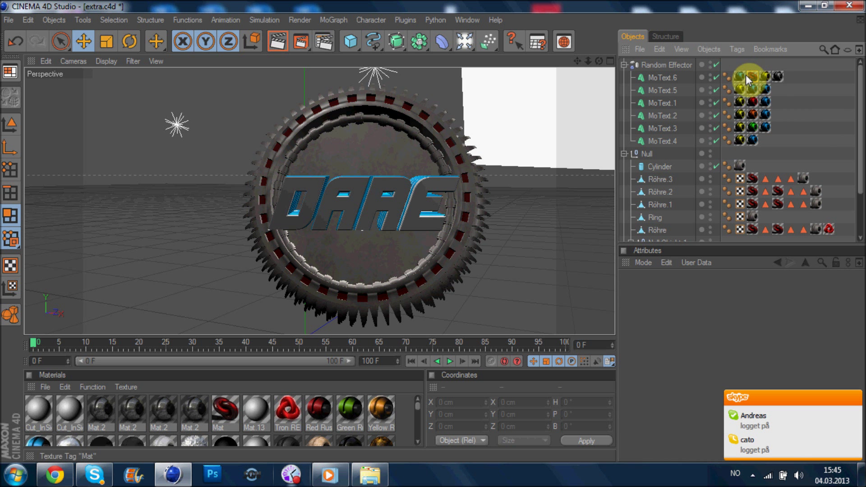
left_click(737, 77)
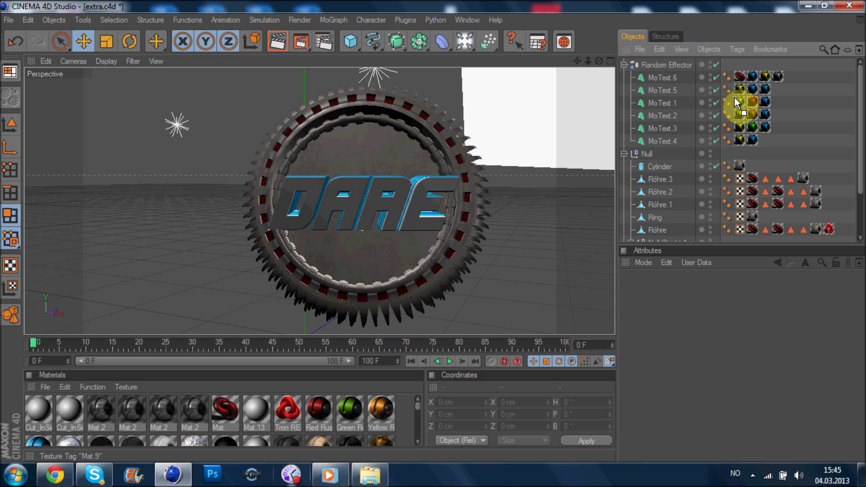
left_click(741, 114)
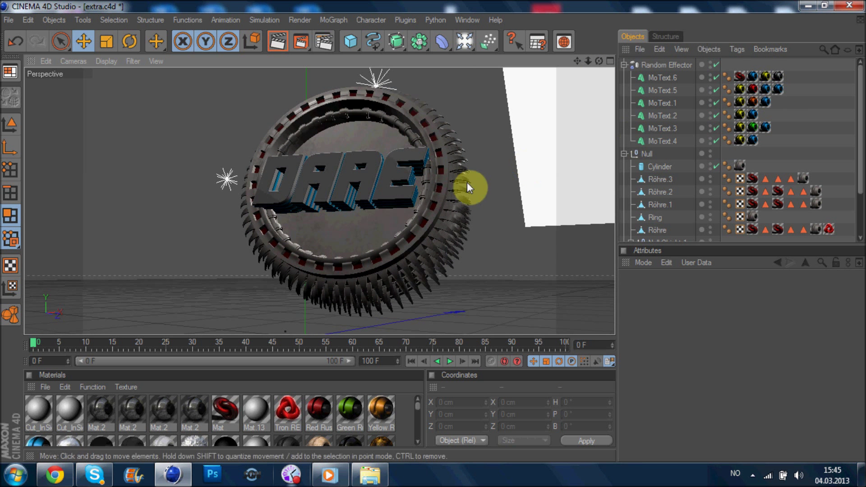
mouse_move(335, 236)
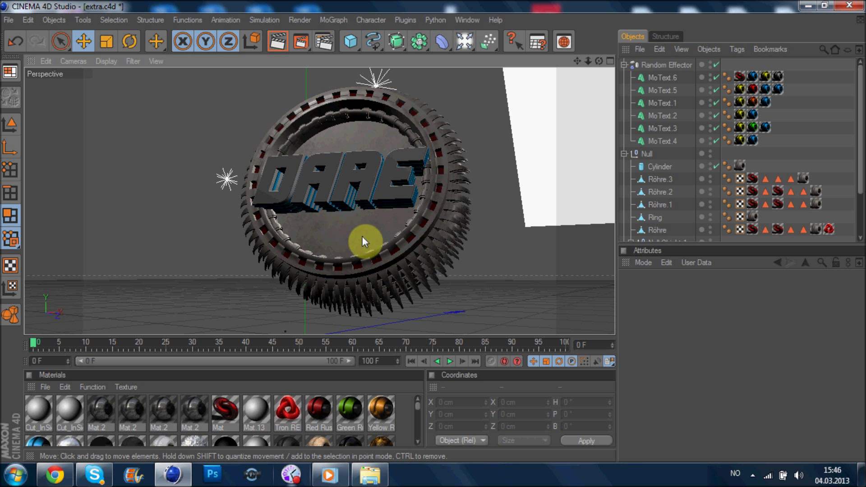
mouse_move(374, 246)
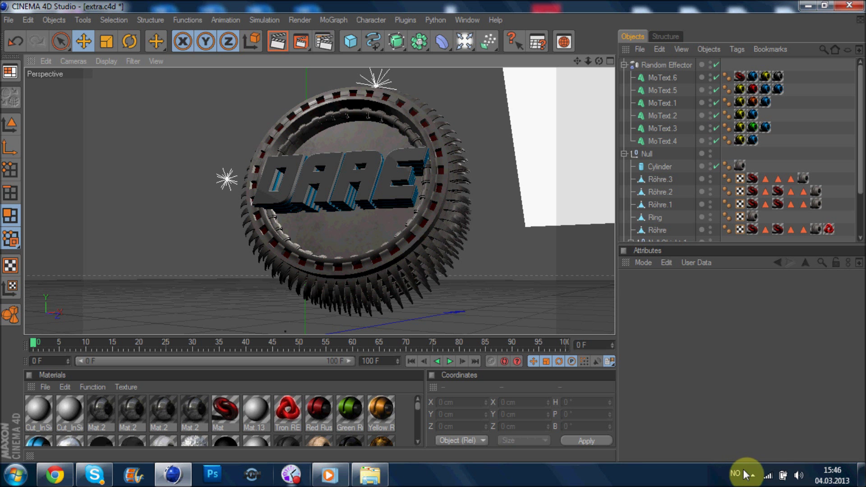
Bring up the FlashBack screen recorder from the hidden system tray icons
left_click(745, 475)
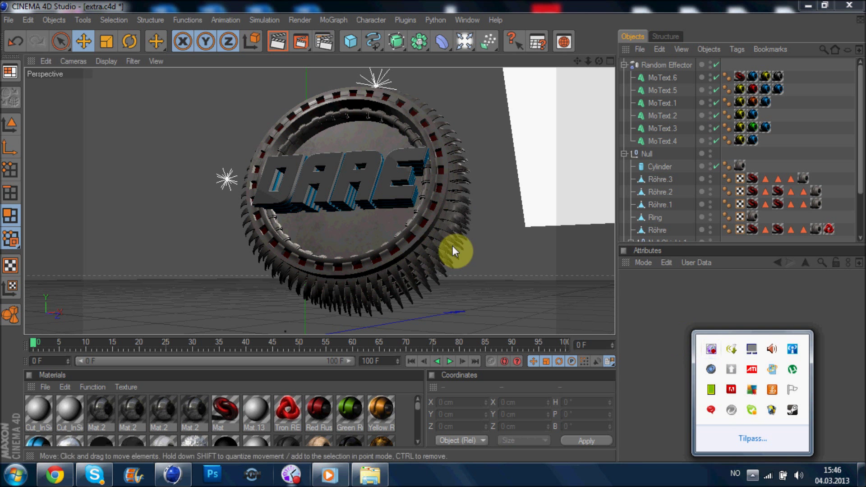
left_click(711, 349)
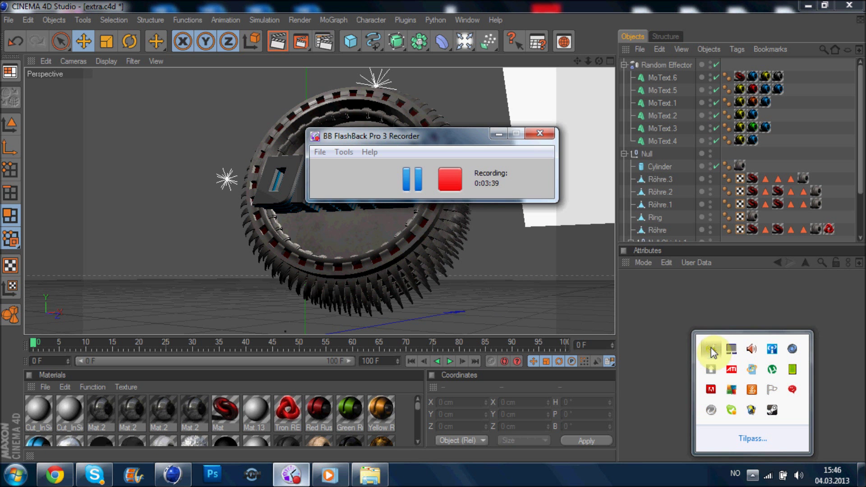